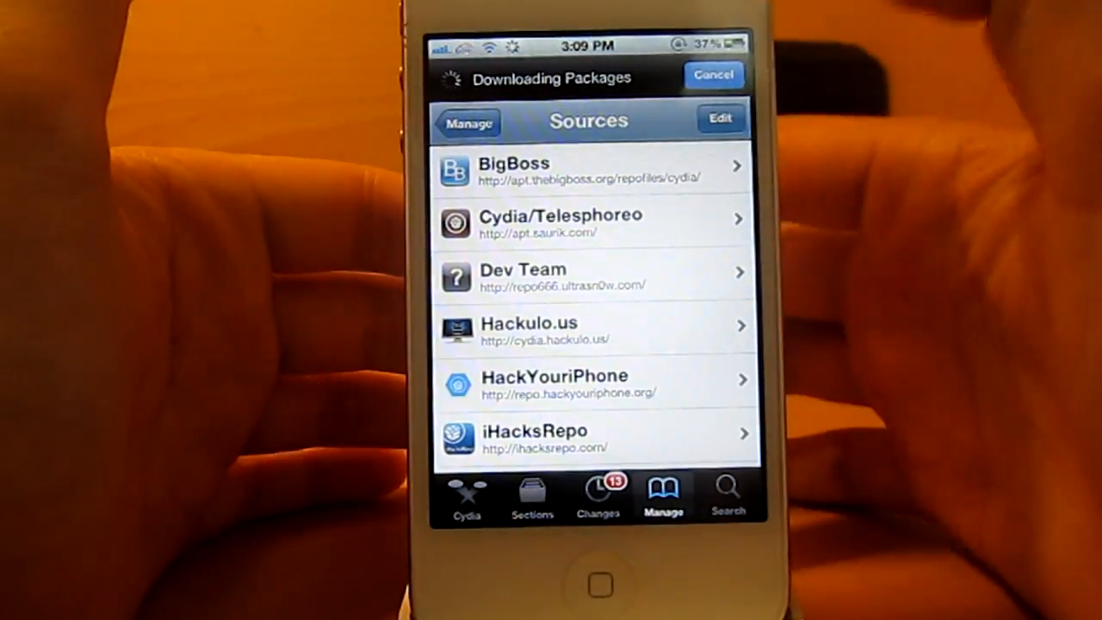
- Let the package refresh on the Manage > Sources screen finish, showing ModMyi, SiNfuL, xSellize and ZodTTD repos
{"action": "left_click", "coordinate": [722, 119]}
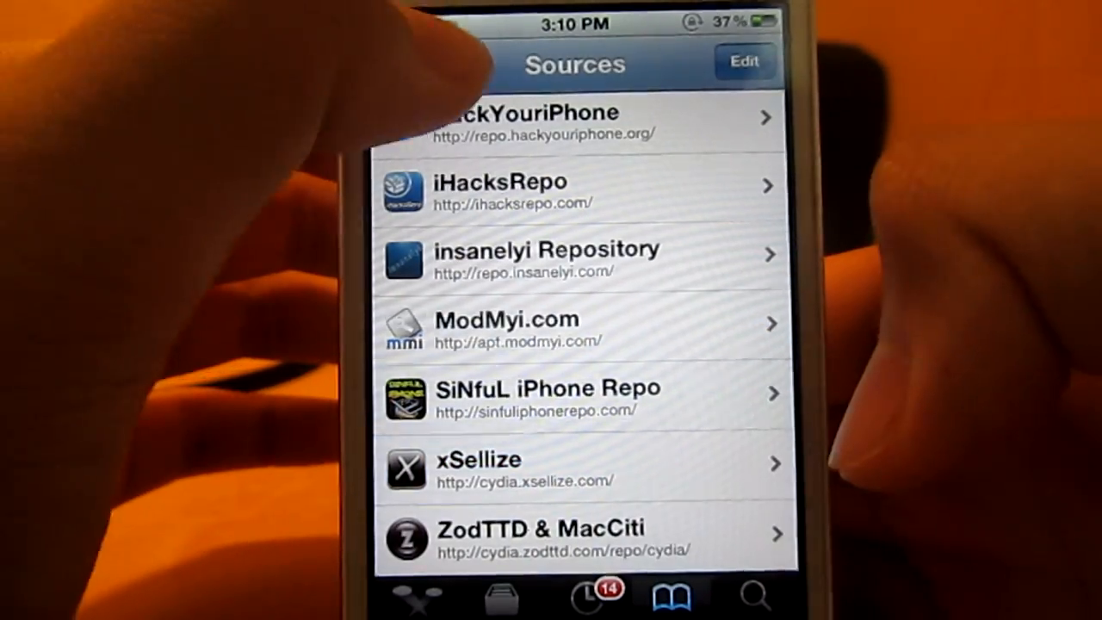
- Search Cydia for 'Color keyboard' and view the installed Color Keyboard 1.2.0-2 package from xsellize
{"action": "left_click", "coordinate": [747, 601]}
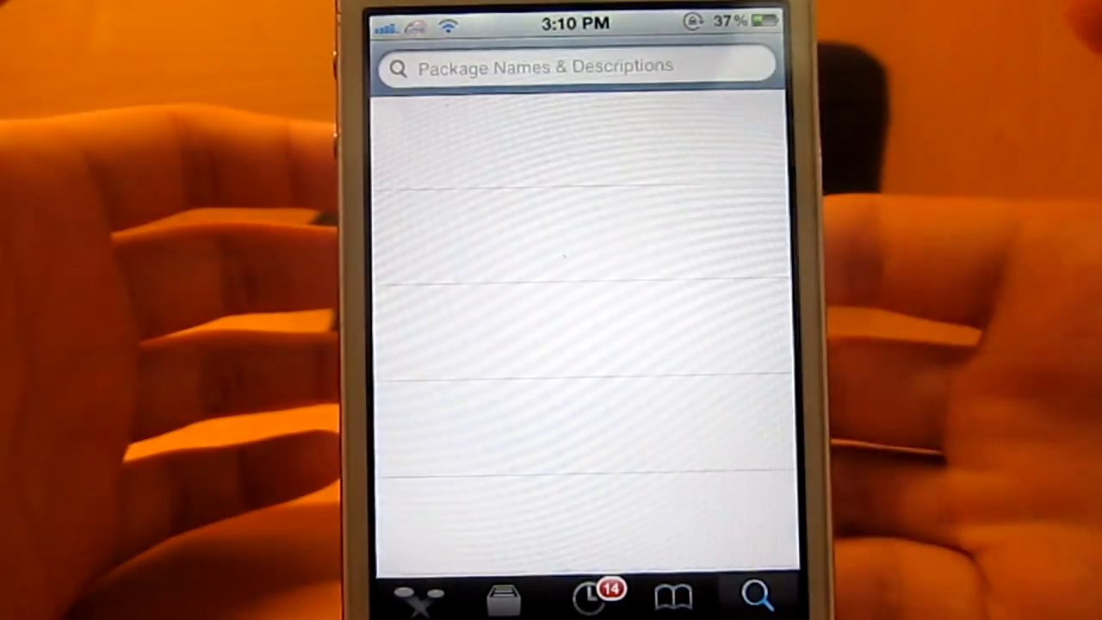
{"action": "left_click", "coordinate": [584, 63]}
{"action": "type", "text": "Color keyboard"}
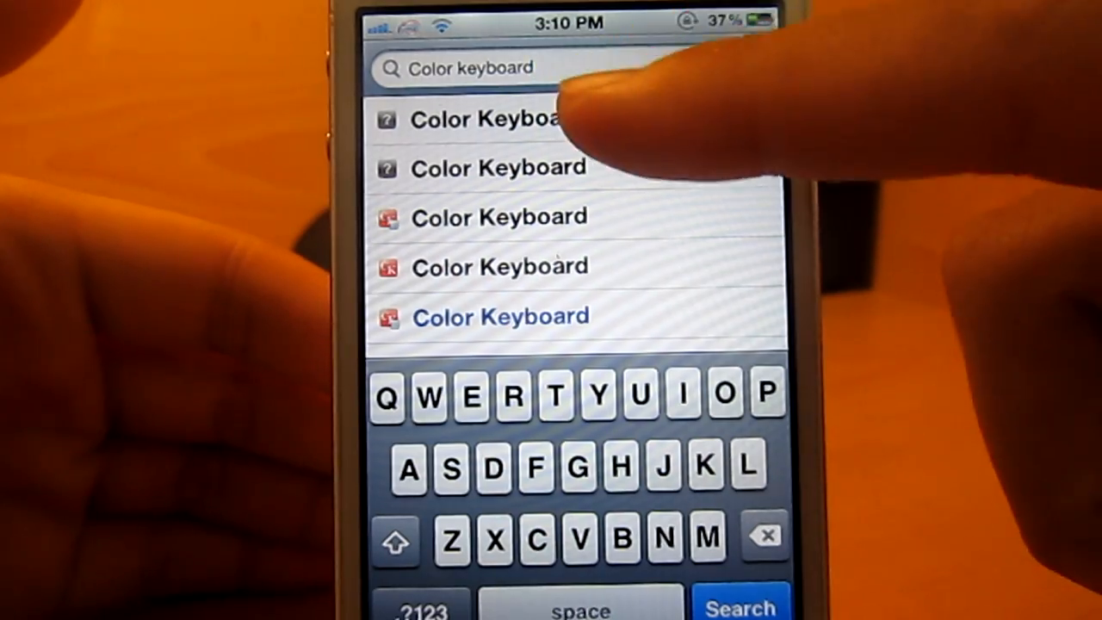
{"action": "left_click", "coordinate": [485, 121]}
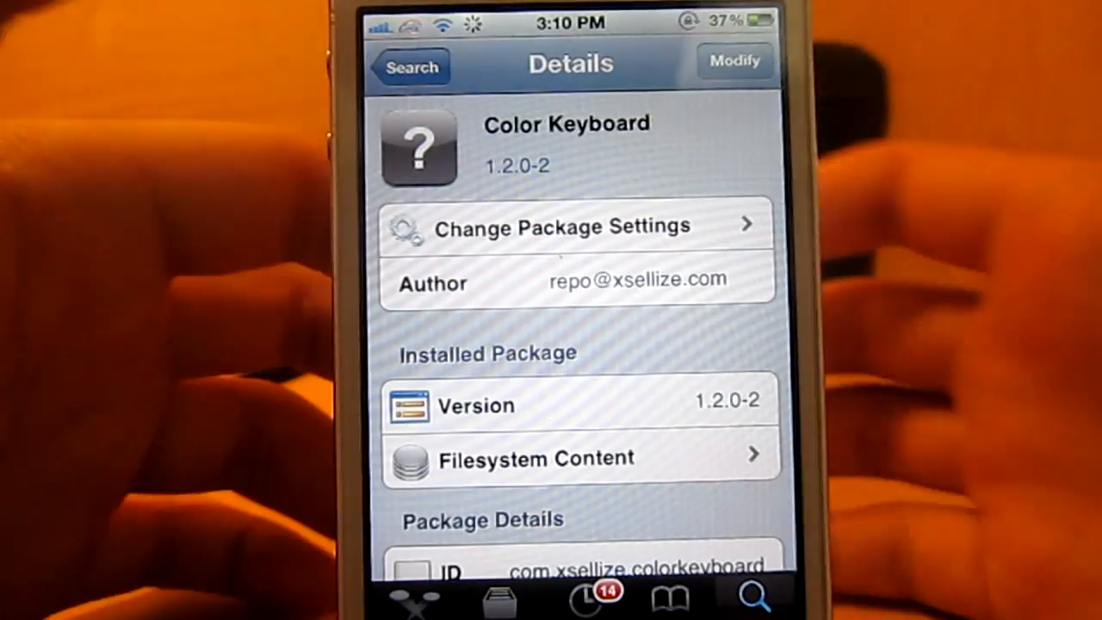
- Return to the search results listing five Color Keyboard packages from xSellize, HackYouriPhone, iHR, insanelyi and BigBoss
{"action": "left_click", "coordinate": [409, 65]}
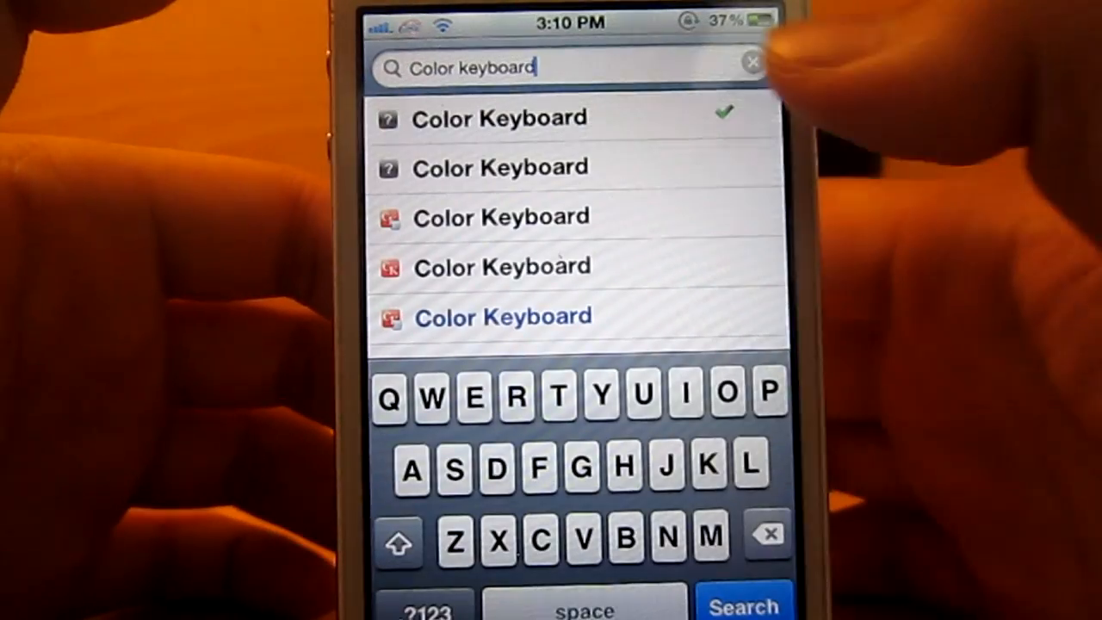
{"action": "left_click", "coordinate": [499, 117]}
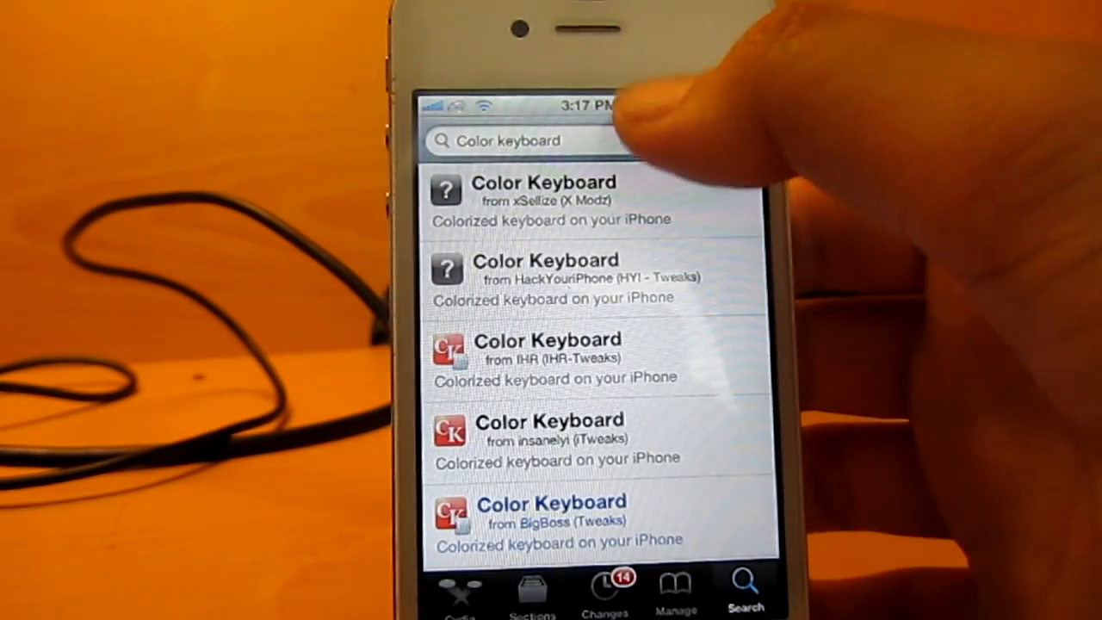
- Dismiss the keyboard and review the Color Keyboard results, ending in the iPhone Settings app list
{"action": "left_click", "coordinate": [533, 142]}
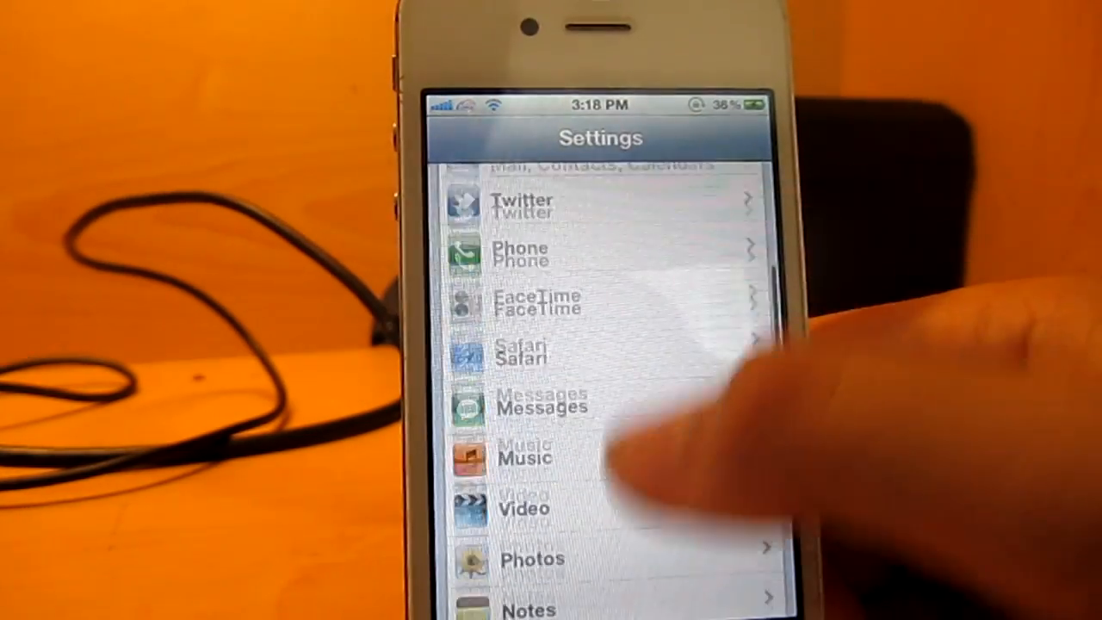
- Scroll the Settings list down to the Color Keyboard entry and reach its preferences with Enable on
{"action": "scroll", "scroll_direction": "down", "scroll_amount": 3}
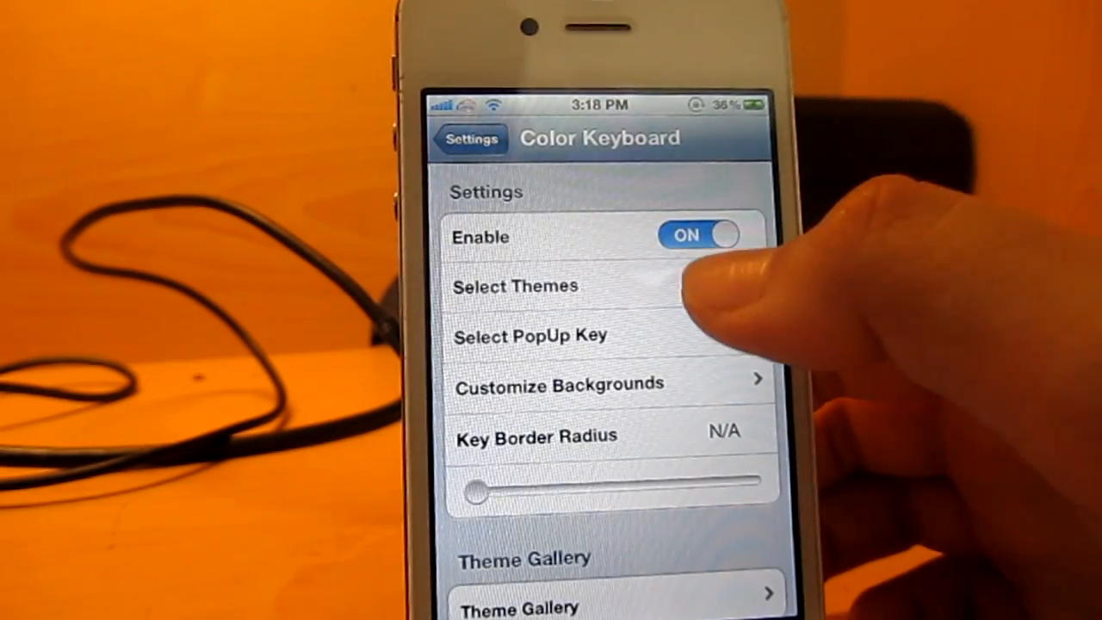
- Choose Phatmartino_Lime_G1 as the keyboard theme in place of Phatmartino_Emerald_G1 and return to the tweak's main page
{"action": "left_click", "coordinate": [515, 286]}
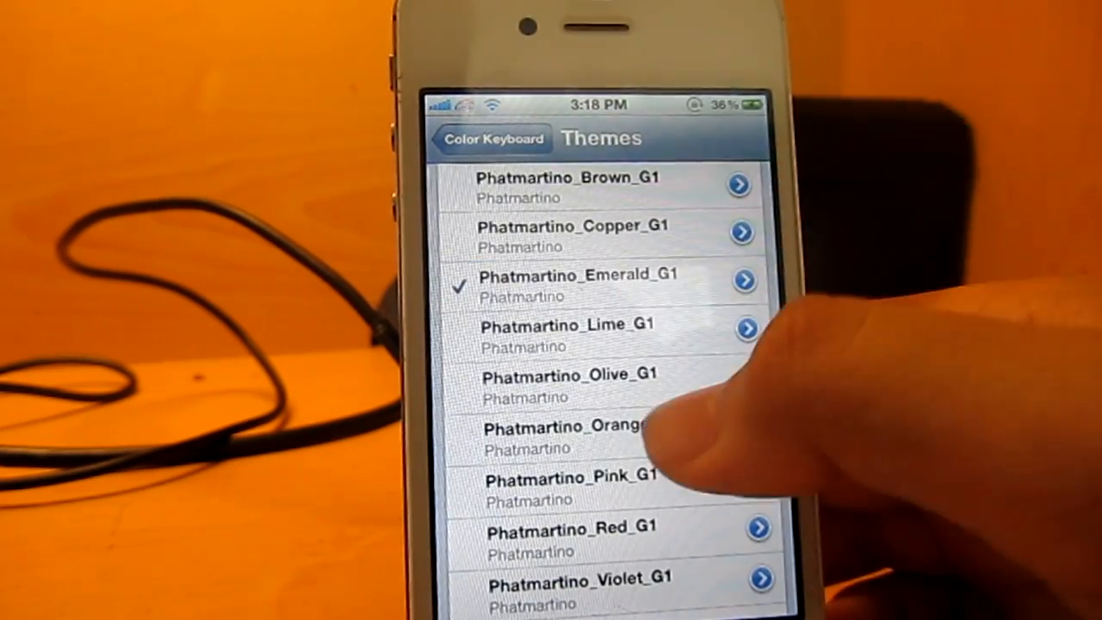
{"action": "scroll", "scroll_direction": "down", "scroll_amount": 3}
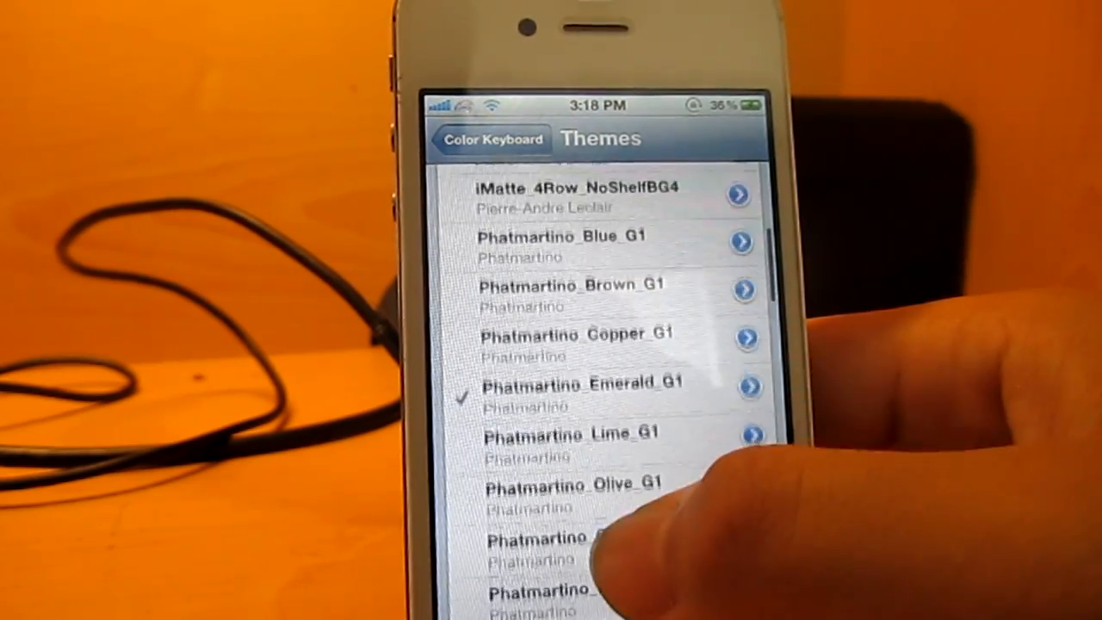
{"action": "scroll", "scroll_direction": "down", "scroll_amount": 3}
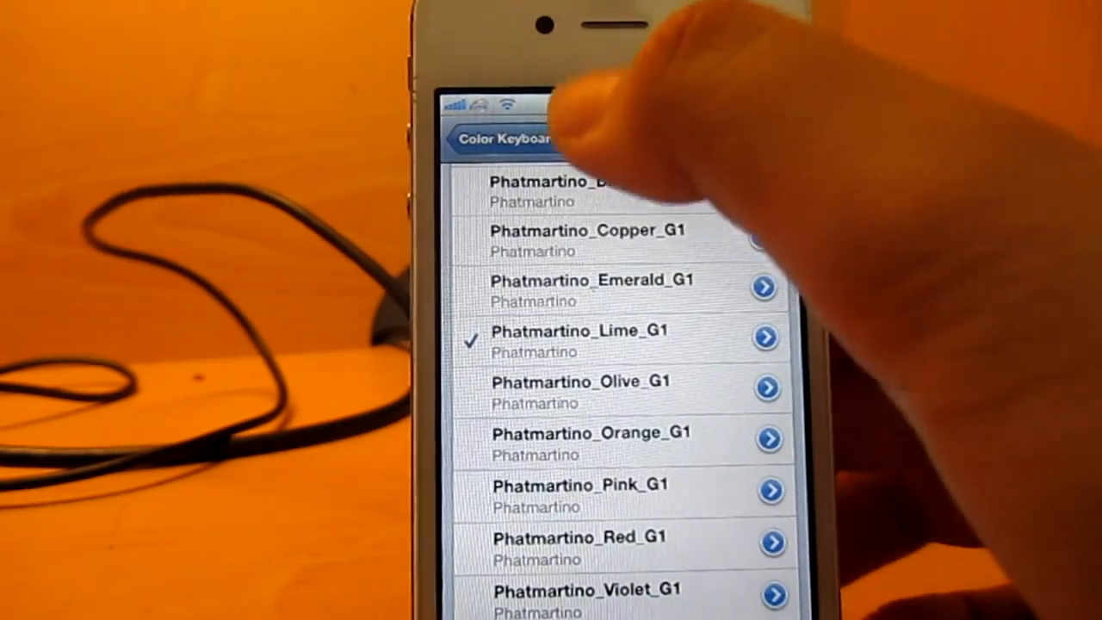
{"action": "left_click", "coordinate": [496, 137]}
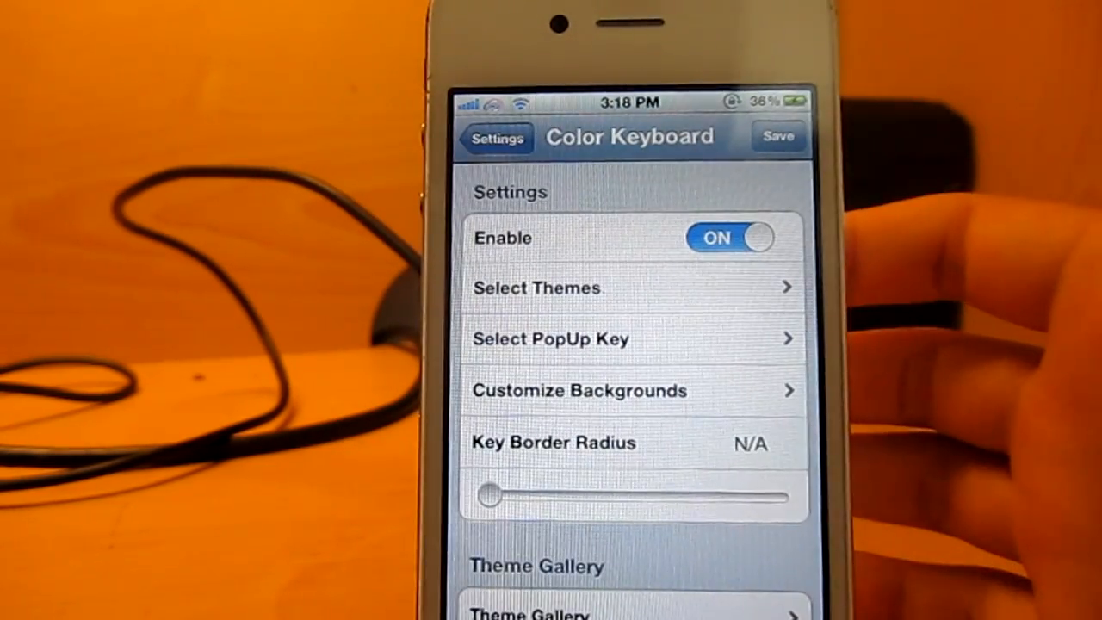